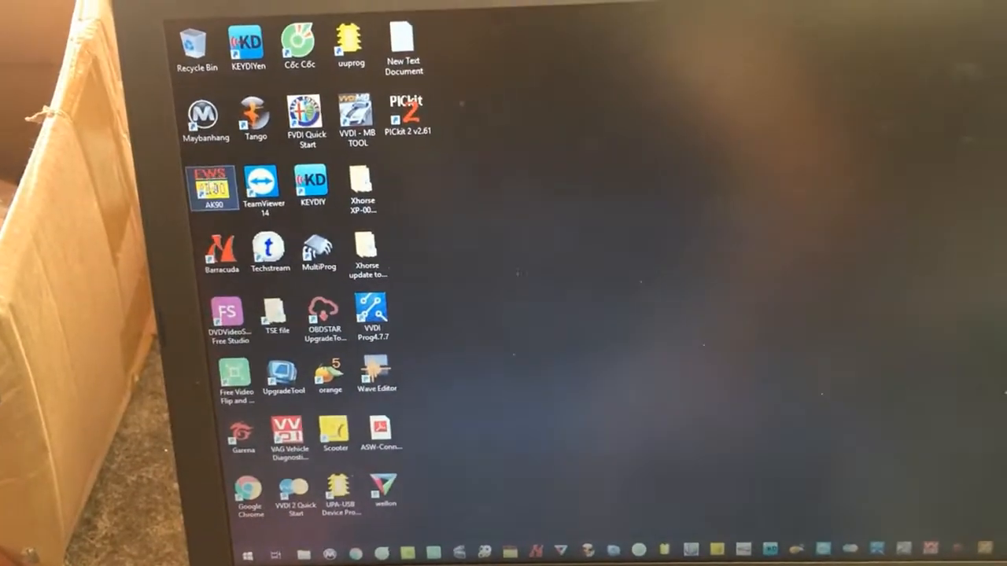
Launch the AK-90 EWS programmer from its desktop shortcut.
{"action": "double_click", "coordinate": [205, 186]}
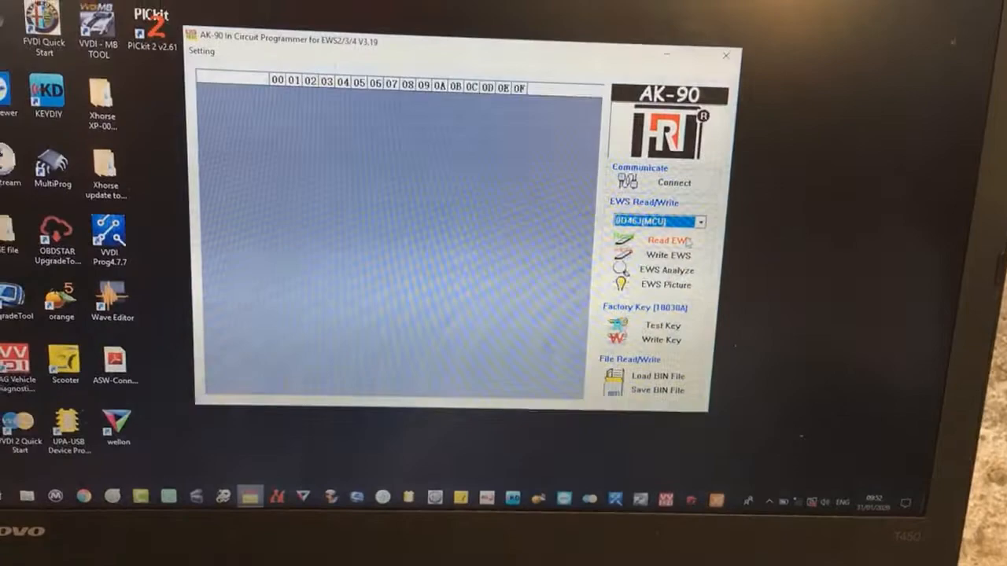
Read the EWS module's MCU data into the AK-90 buffer after confirming connection.
{"action": "left_click", "coordinate": [668, 239]}
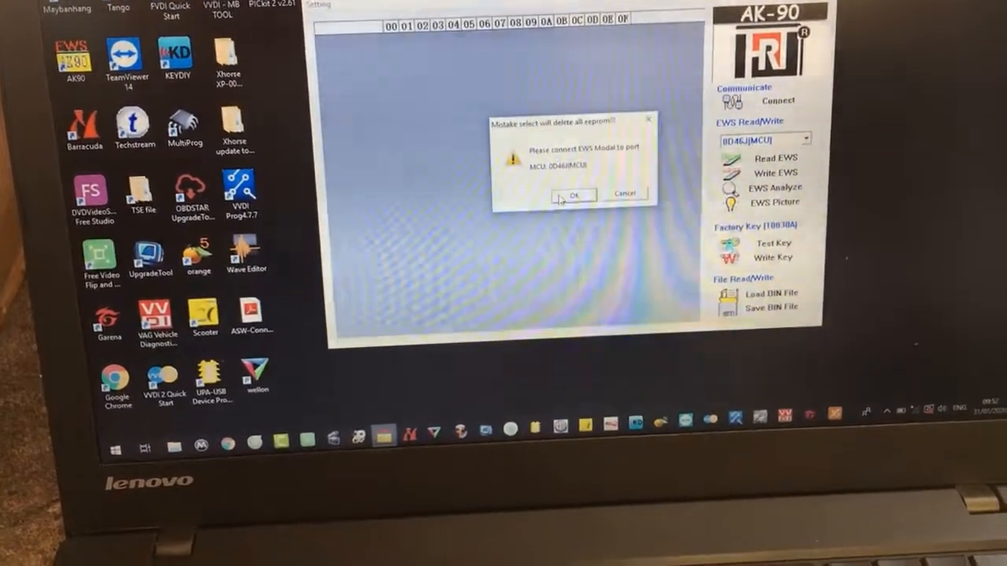
{"action": "left_click", "coordinate": [576, 195]}
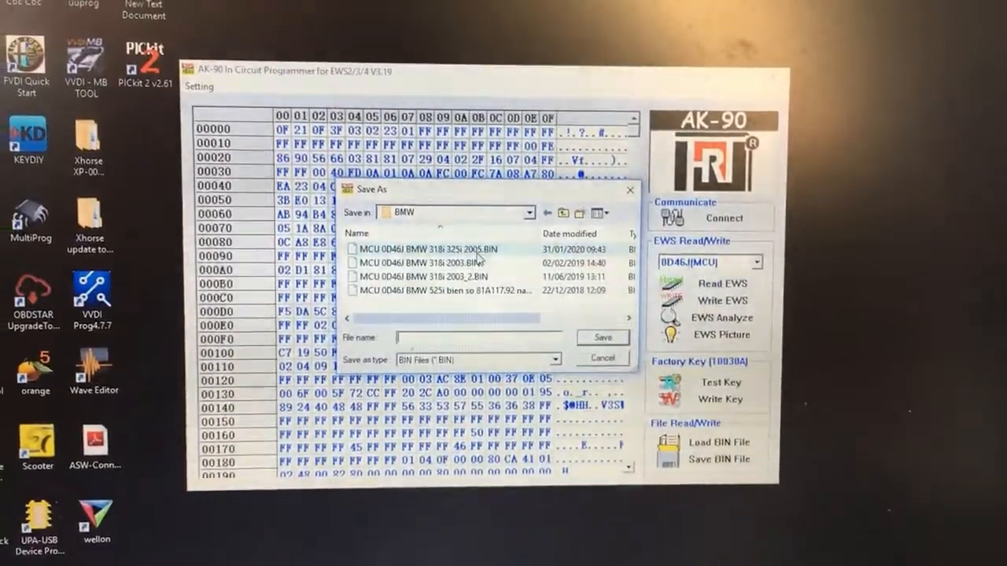
Save the dump as BIN file 'MCU 0D46J BMW 325i 2005' and acknowledge the confirmation.
{"action": "type", "text": "MCU 0D46J BMW 325i 2005"}
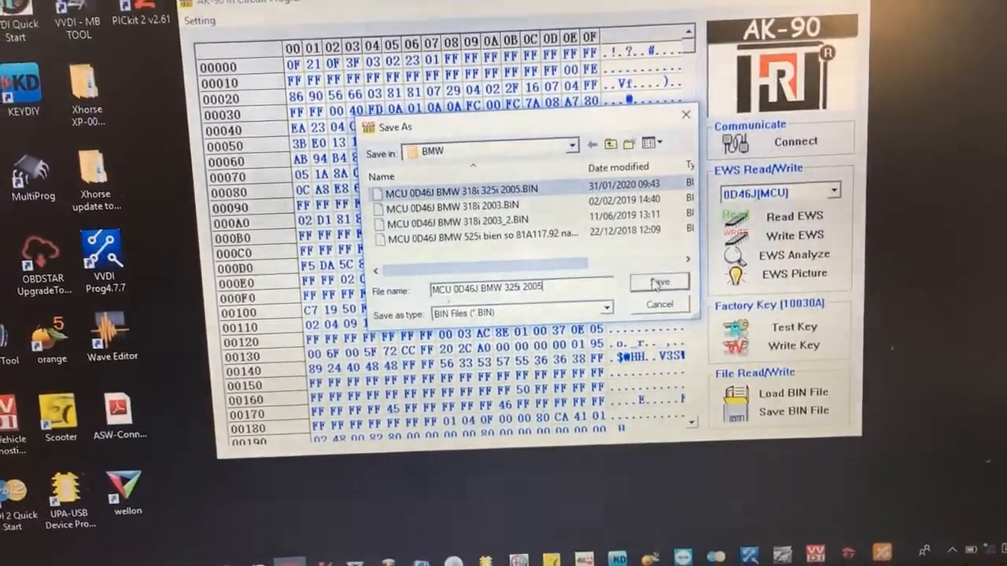
{"action": "left_click", "coordinate": [658, 282]}
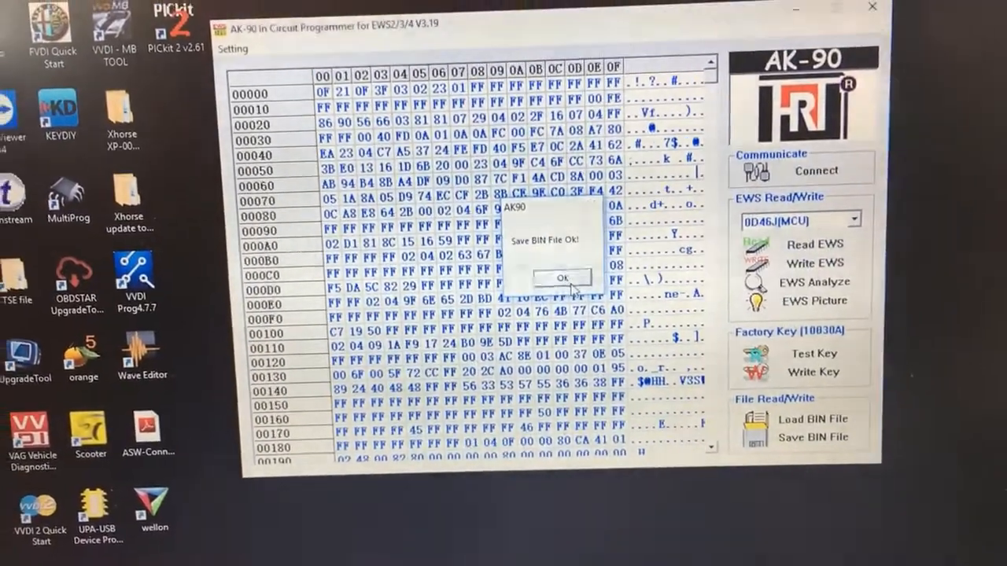
{"action": "left_click", "coordinate": [560, 277]}
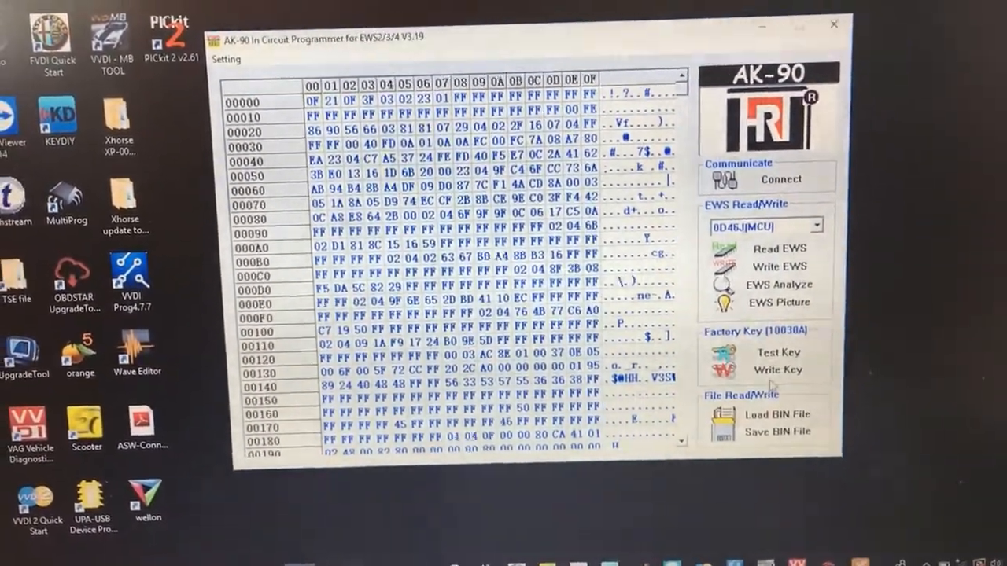
Write a new key into the unused Key04 slot, confirm the key is in the coil, and acknowledge success.
{"action": "left_click", "coordinate": [777, 369]}
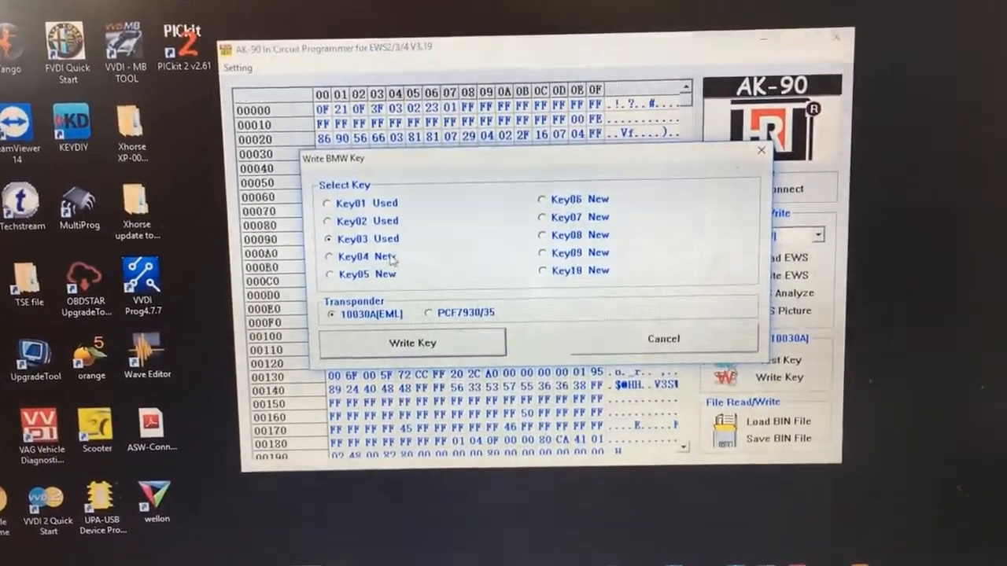
{"action": "left_click", "coordinate": [327, 256]}
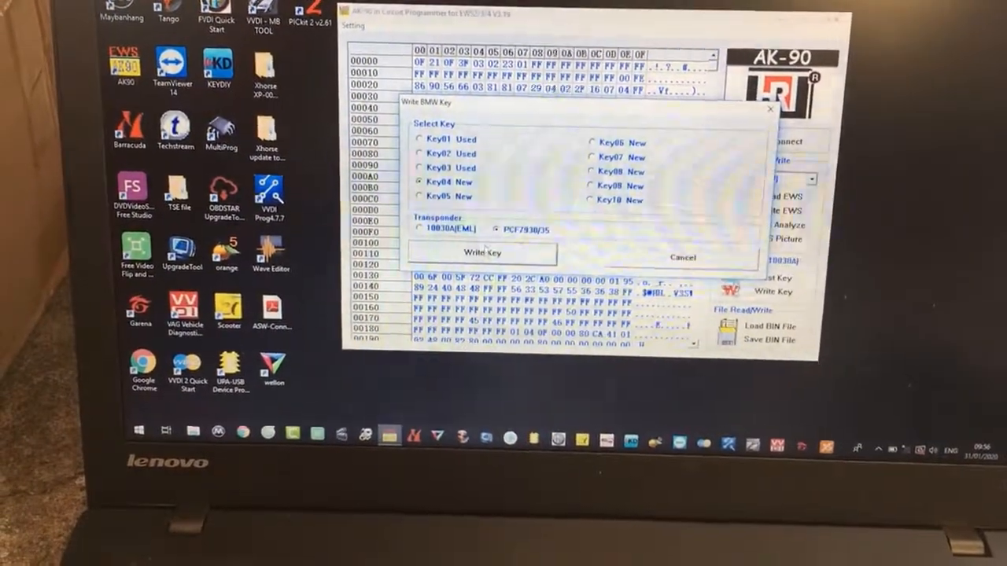
{"action": "left_click", "coordinate": [478, 252]}
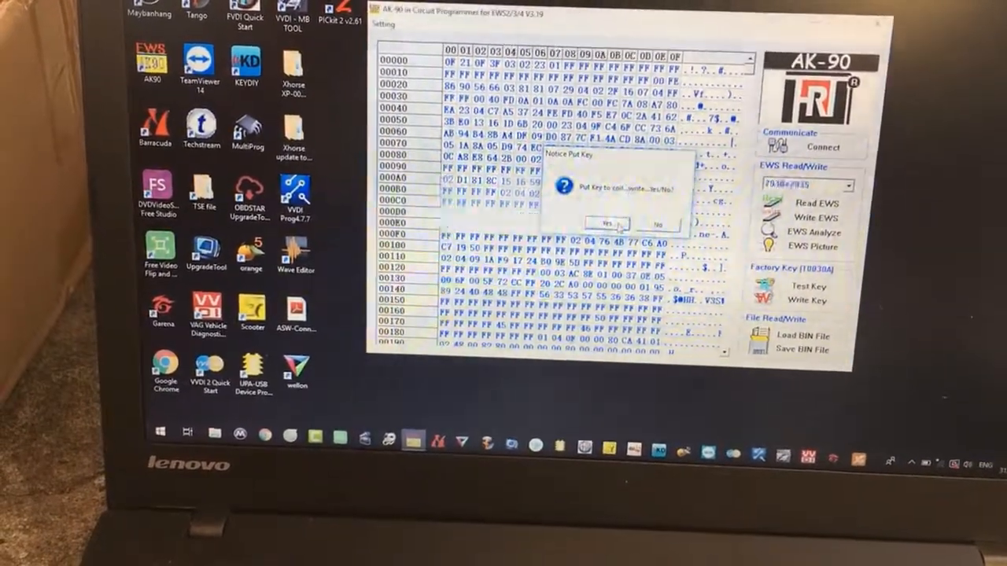
{"action": "left_click", "coordinate": [607, 224]}
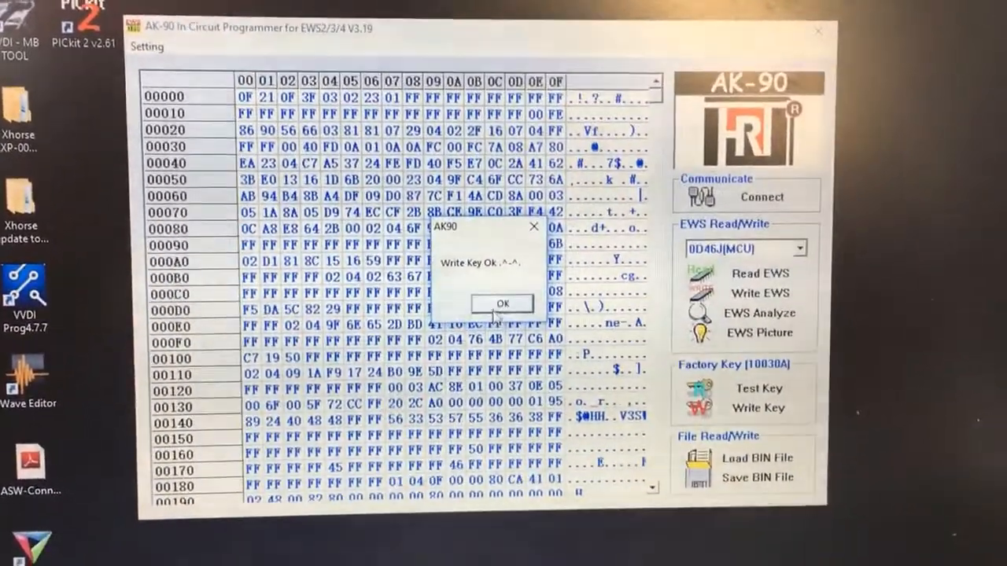
{"action": "left_click", "coordinate": [501, 302]}
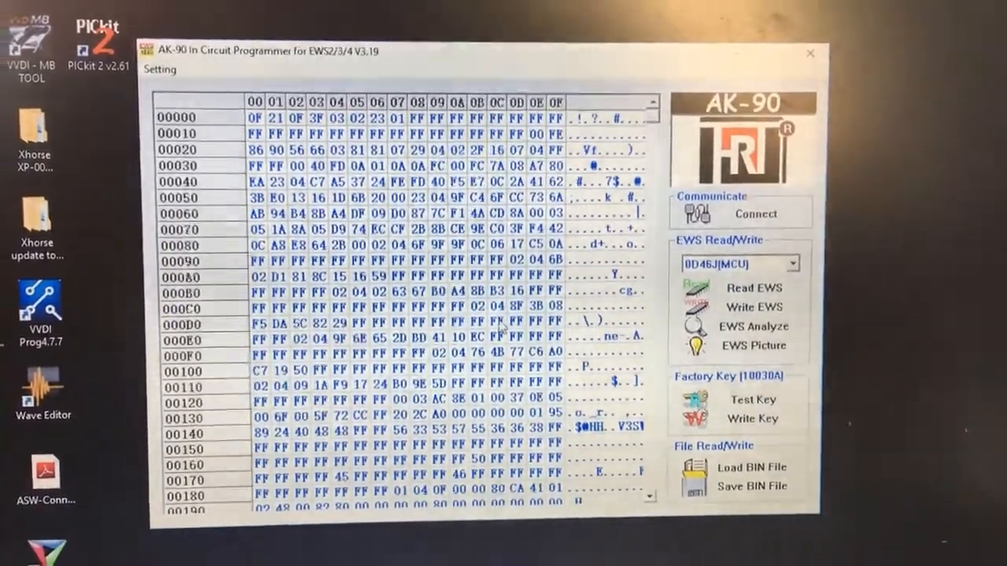